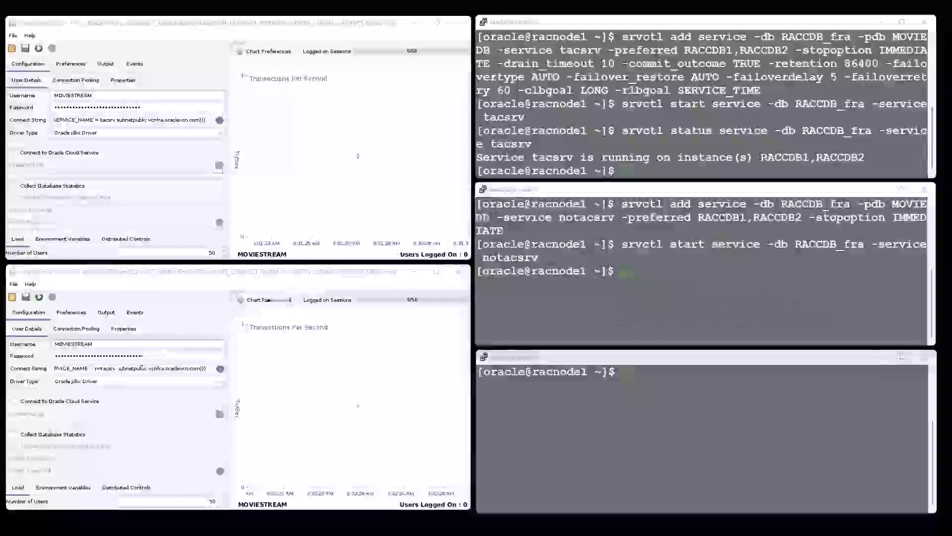
- Run the gv$session per-instance count for tacsrv and notacsrv in SQL*Plus
{"action": "key", "text": "Return"}
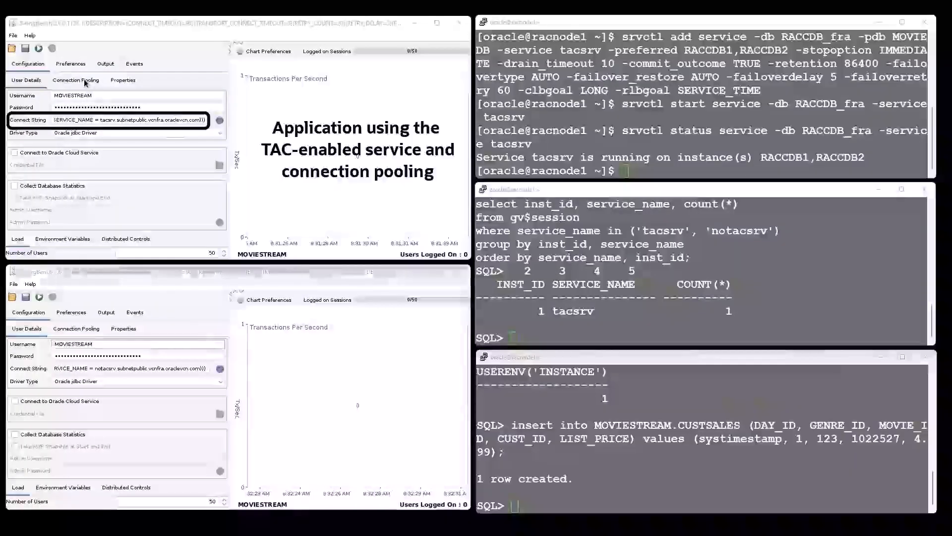
- Confirm Use Connection Pooling is enabled and start the tacsrv load
{"action": "left_click", "coordinate": [75, 79]}
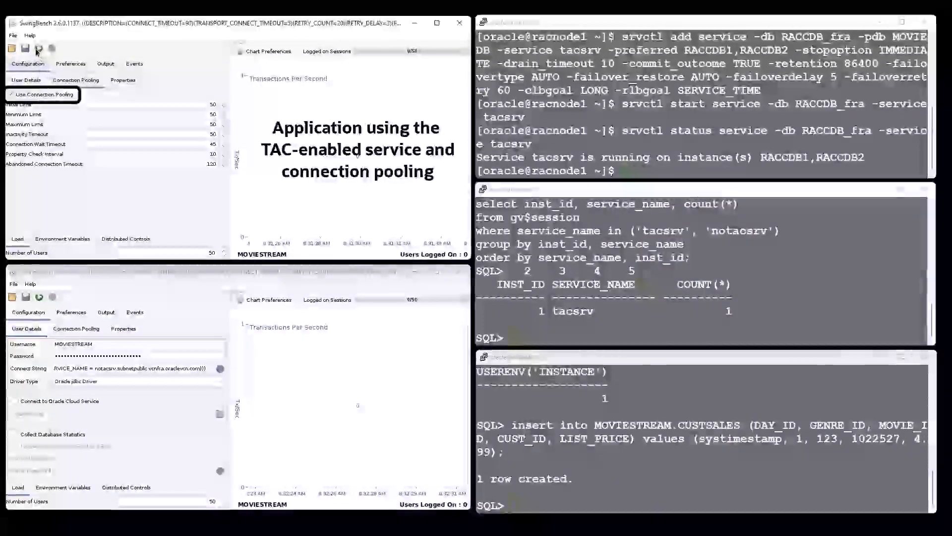
{"action": "left_click", "coordinate": [52, 48]}
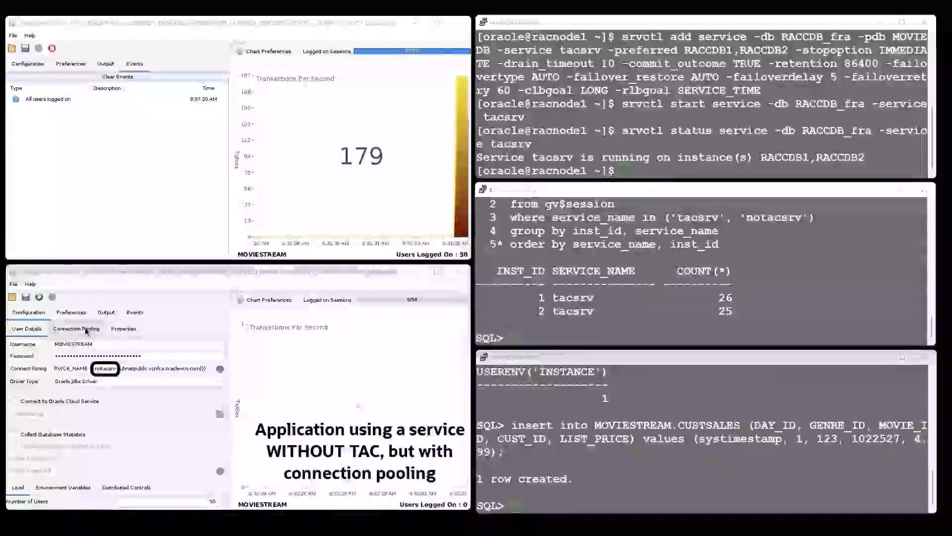
- Check pooling for the notacsrv load and switch to its Events view while it runs
{"action": "left_click", "coordinate": [77, 328]}
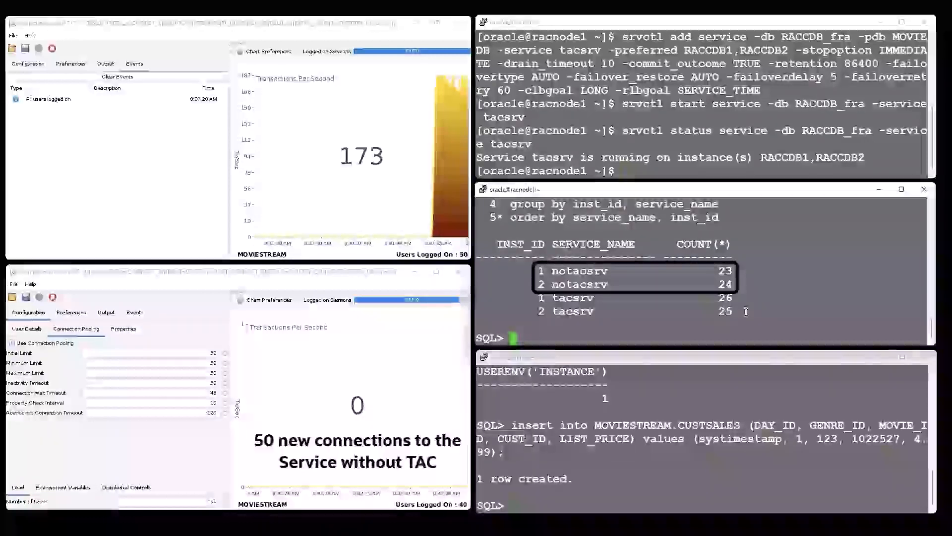
{"action": "left_click", "coordinate": [134, 313]}
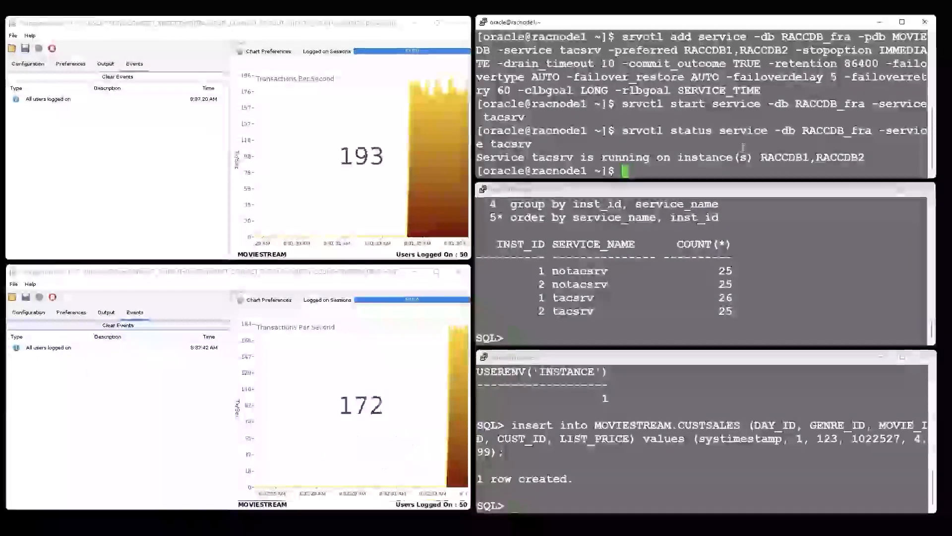
- Clear the terminal and enter srvctl status service -db RACCDB_fra -service tacsrv
{"action": "type", "text": "cl"}
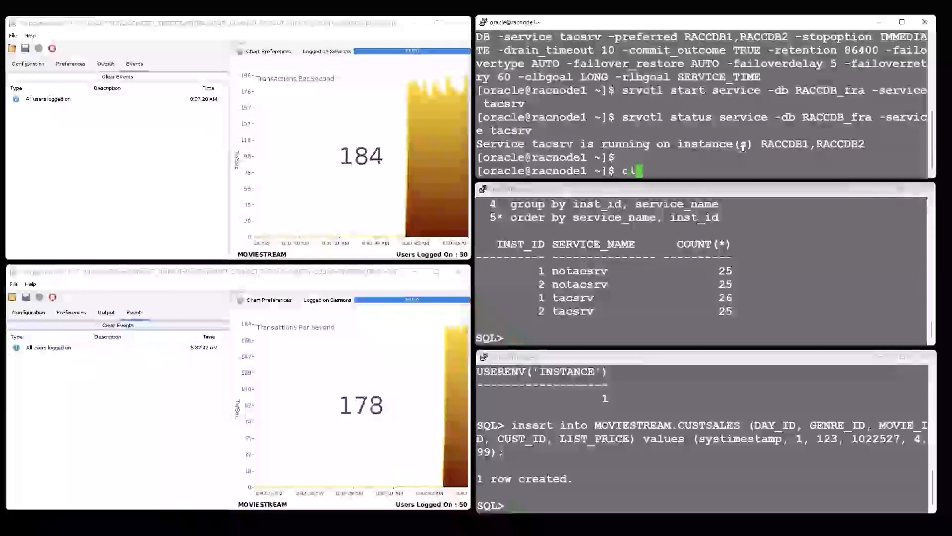
{"action": "key", "text": "Return"}
{"action": "type", "text": "srvctl stop service -db RACCDB_fra -service tacsrv -instance RACCDB1 -stopoption immediate -drain_timeout 10"}
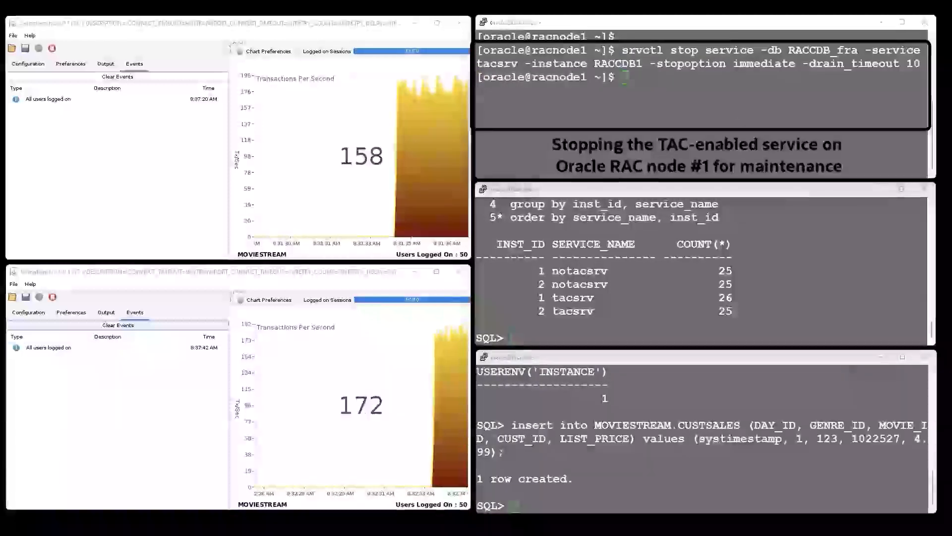
{"action": "type", "text": "srvctl status service -db RACCDB_fra -service tacsrv"}
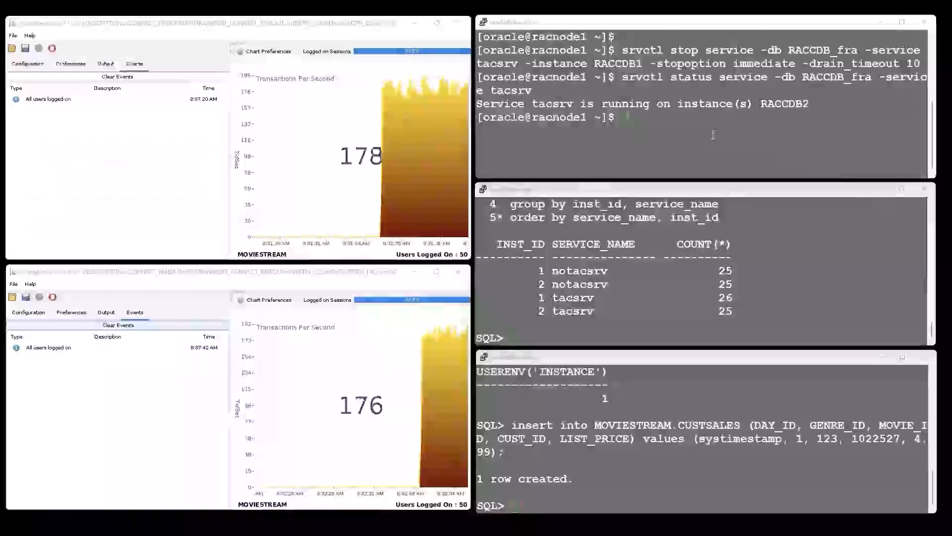
- Enter srvctl stop service for notacsrv on instance RACCDB1 with stopoption immediate
{"action": "type", "text": "srvctl stop service -db RACCDB_fra -service notacsrv -instance RACCDB1 -stopoption immediate"}
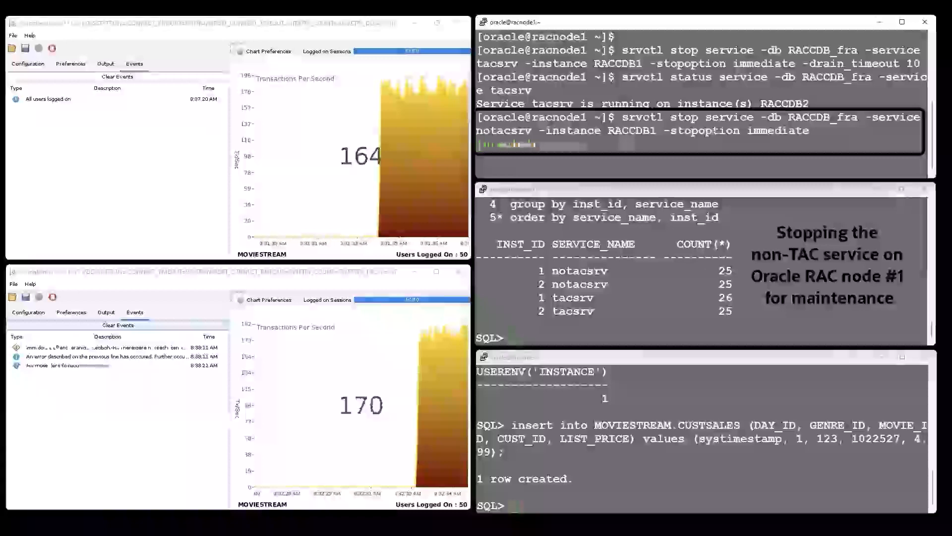